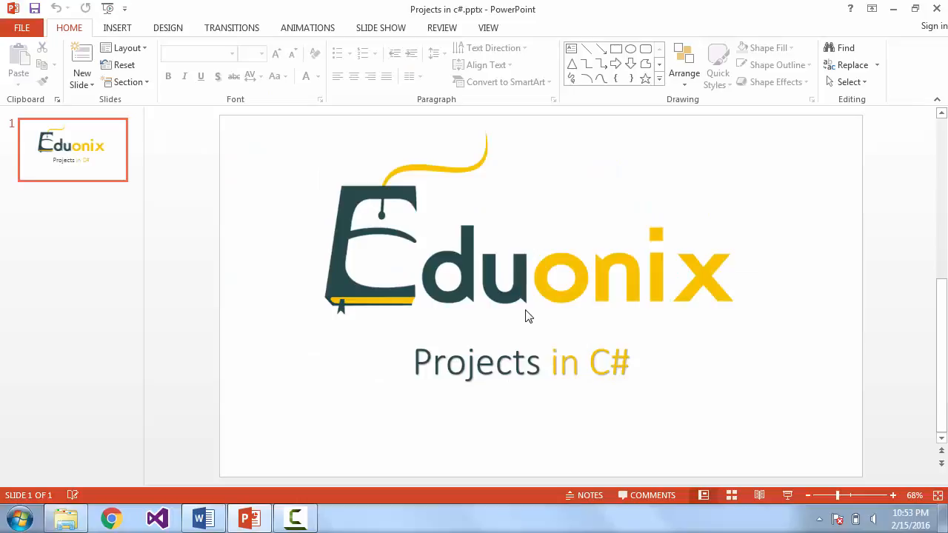
# - Switch from PowerPoint to the CourseObjectivesCSharp document in Word via the taskbar
pyautogui.click(203, 517)
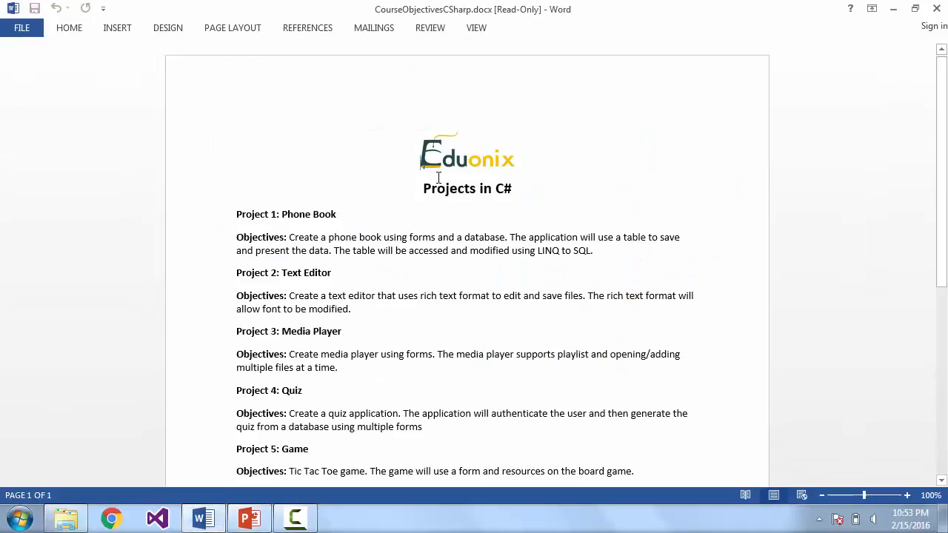